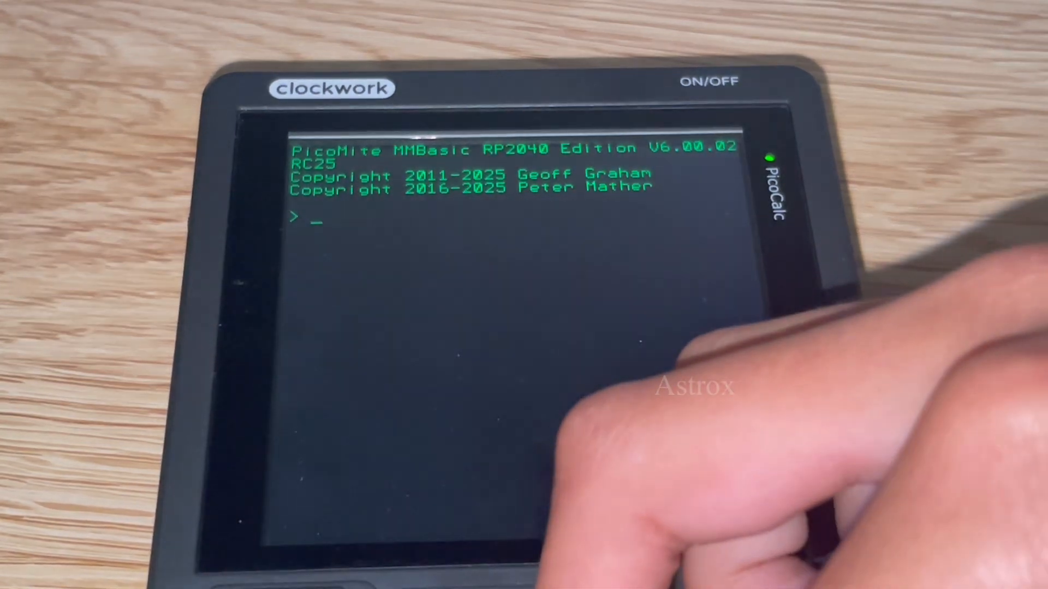
# - Switch to drive B: and list its files, showing 2 directories and 8 files
pyautogui.write('B:')
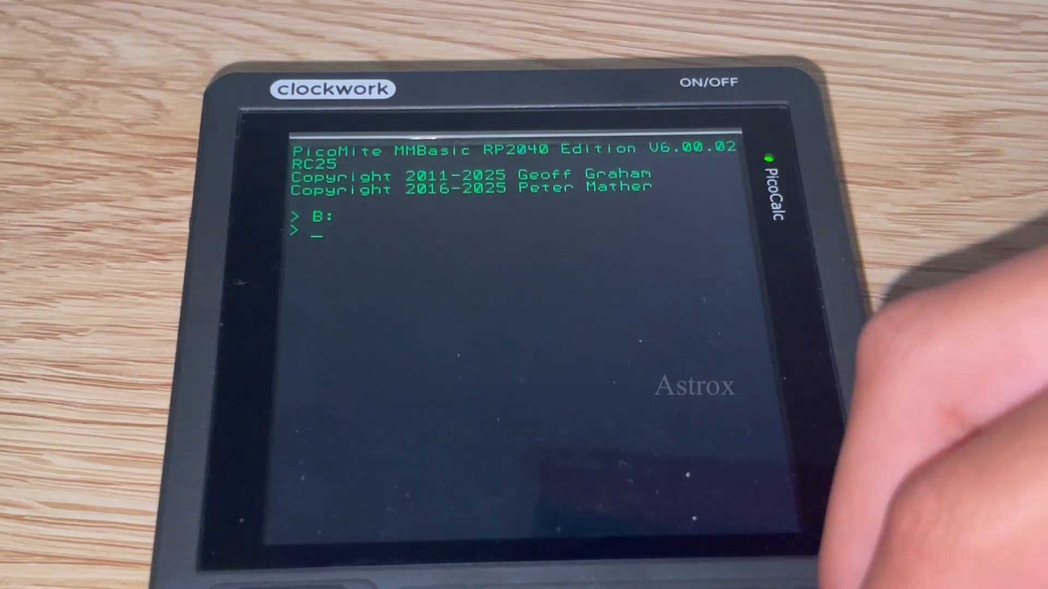
pyautogui.write('fi')
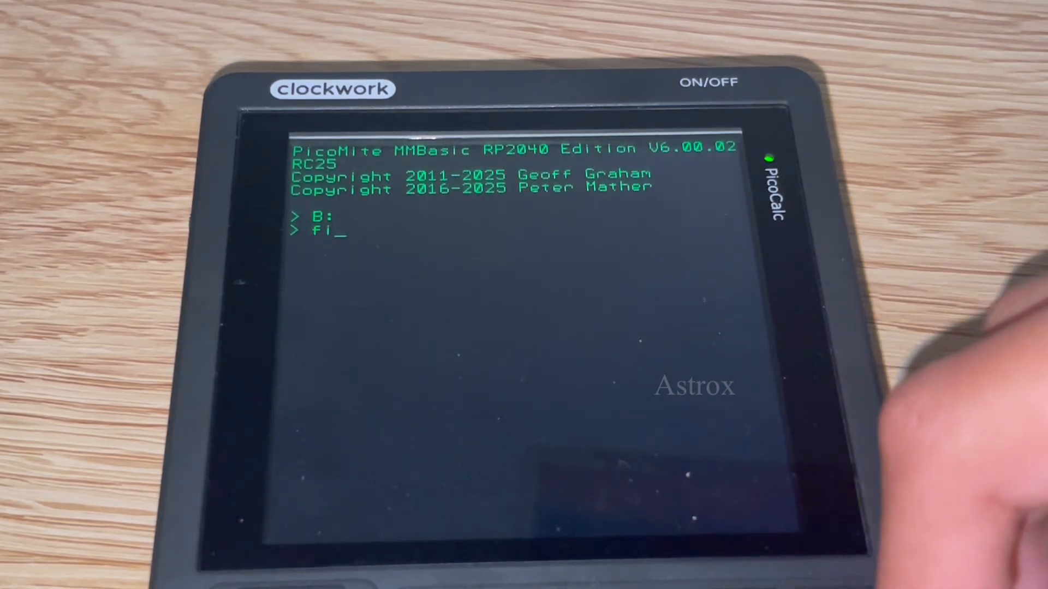
pyautogui.write('les')
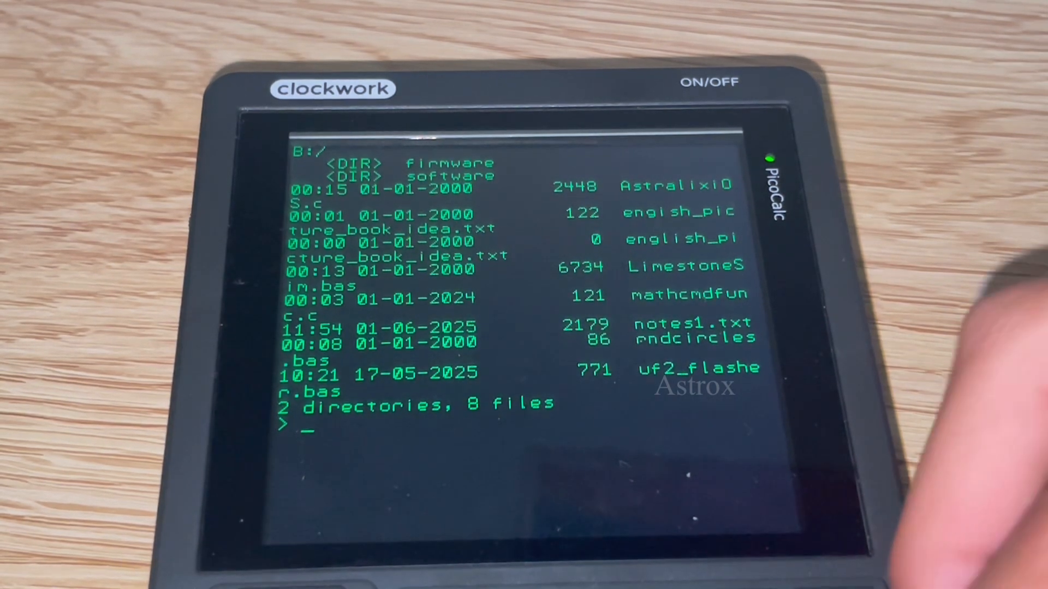
# - Clear the screen with cls, leaving an empty B: prompt
pyautogui.write('clls')
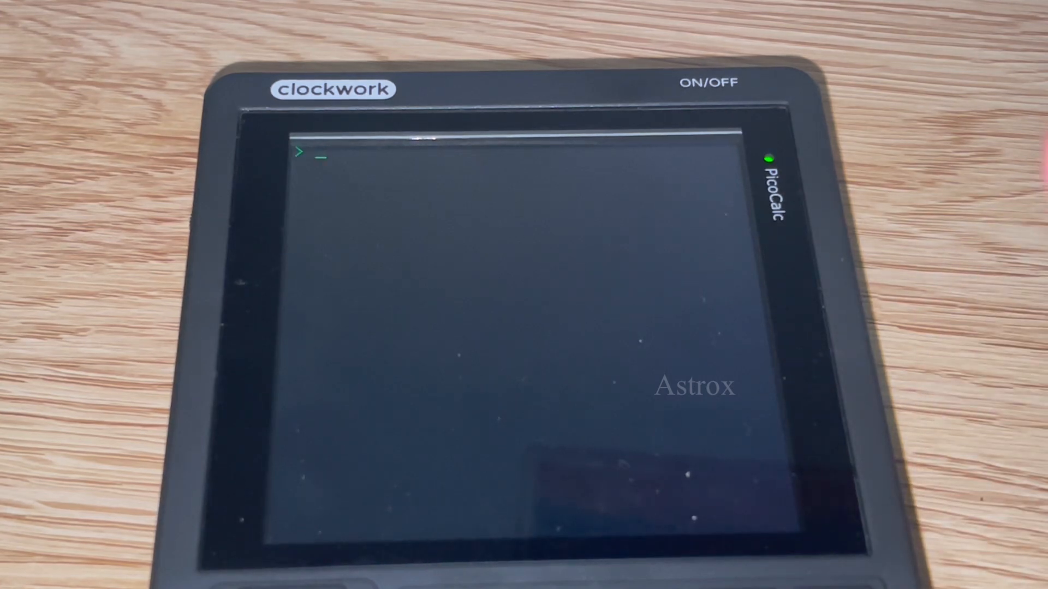
# - Enter run "rndcircles.bas" to launch the random circles program
pyautogui.write('run "')
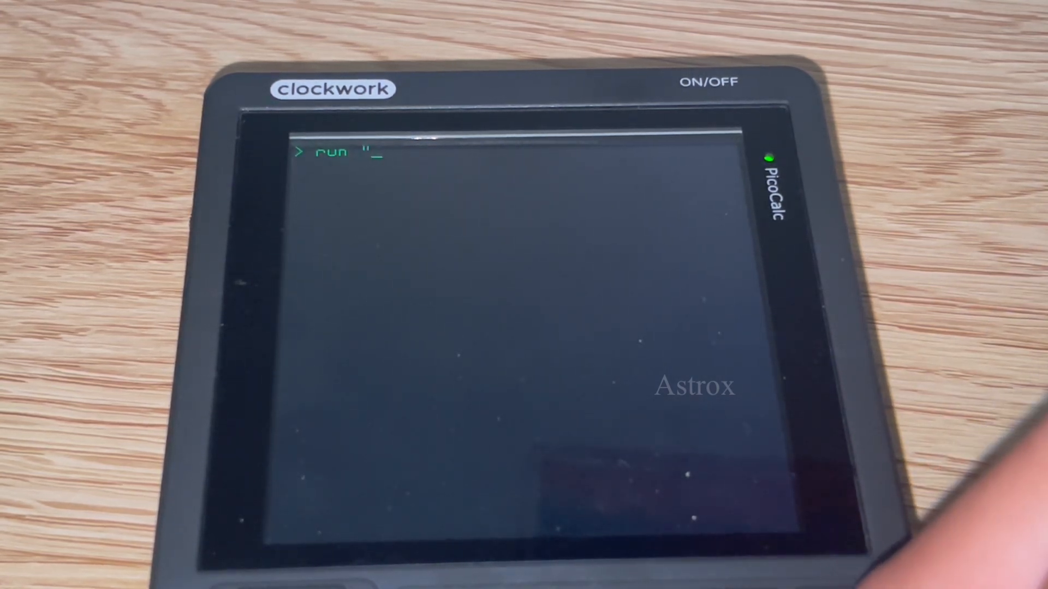
pyautogui.write('r')
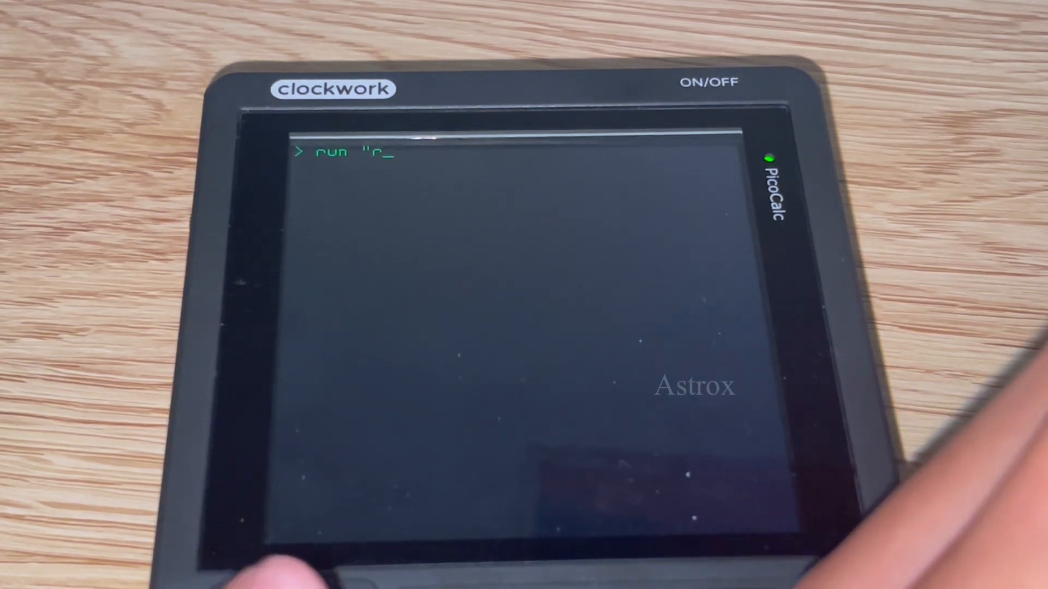
pyautogui.write('ndel')
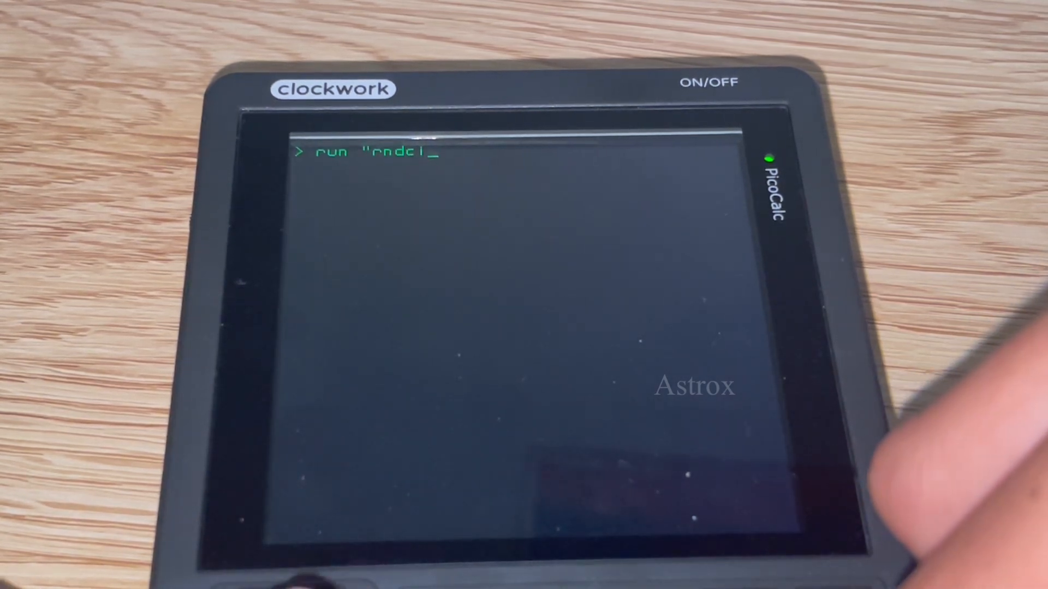
pyautogui.write('ircle')
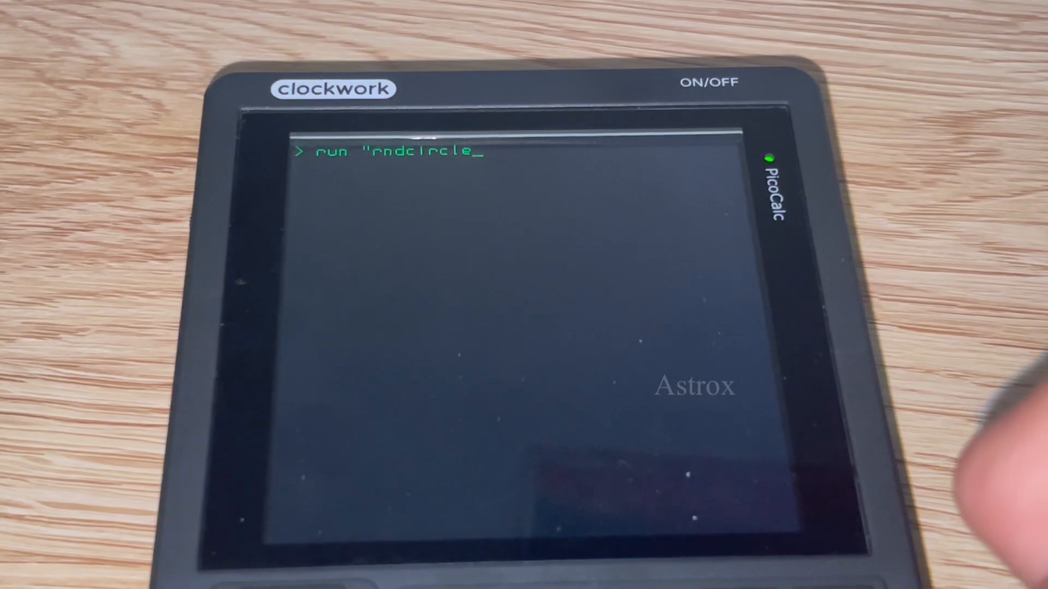
pyautogui.write('sba')
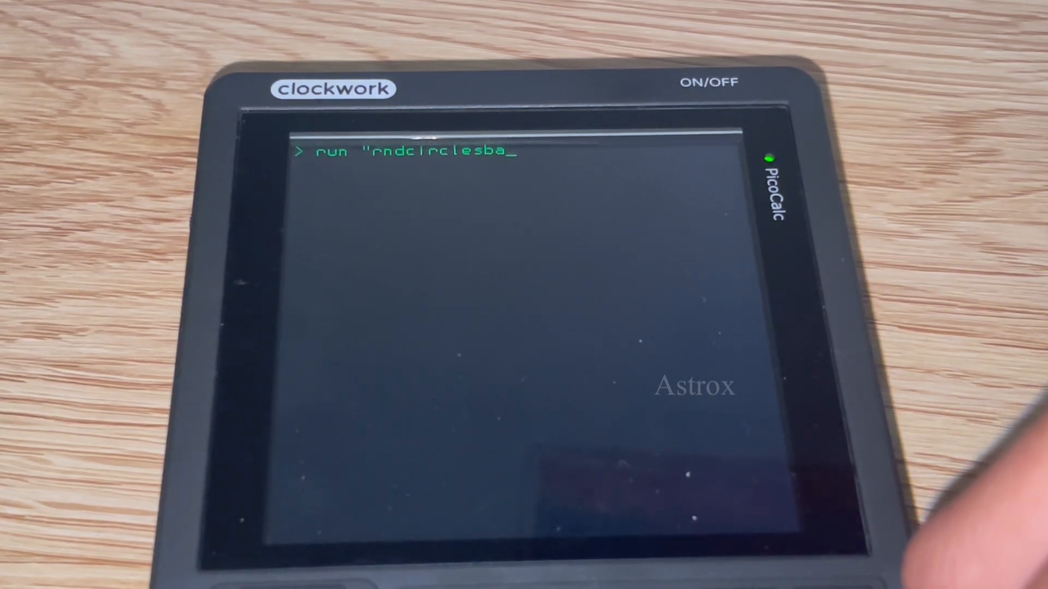
pyautogui.write('s')
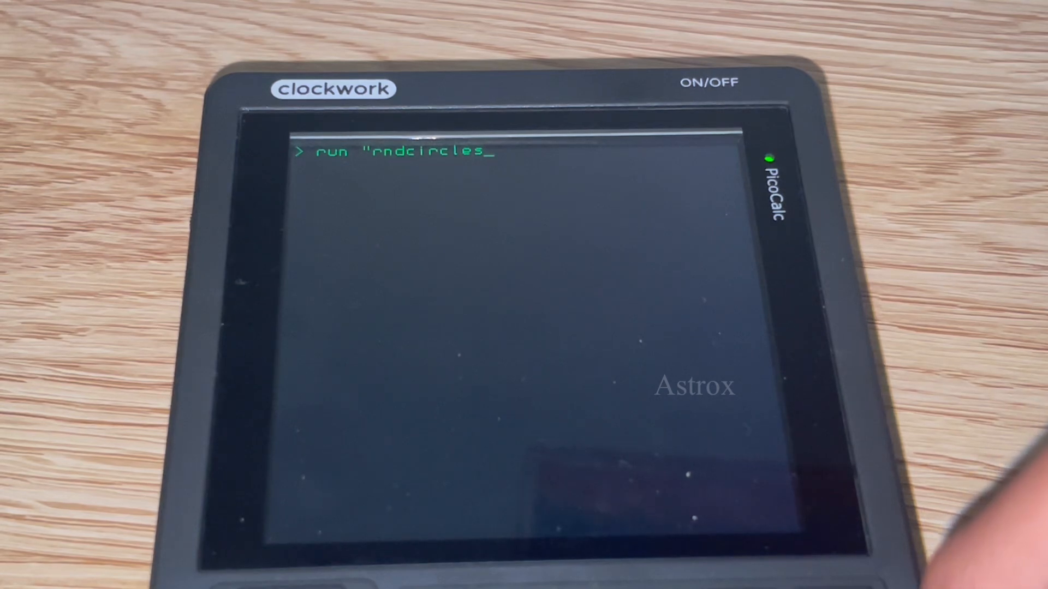
pyautogui.write('.bas')
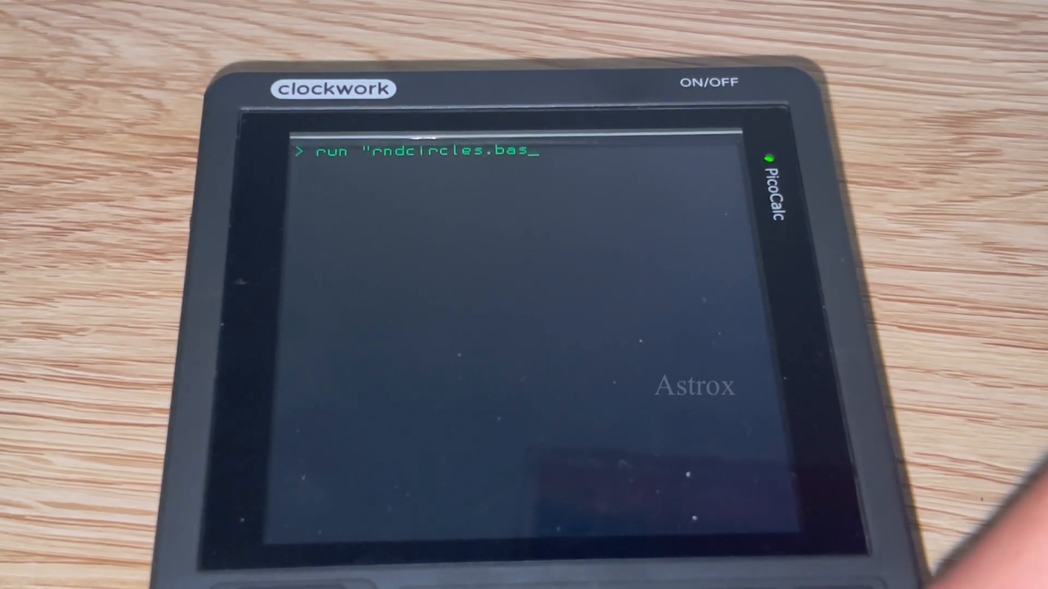
pyautogui.write('"')
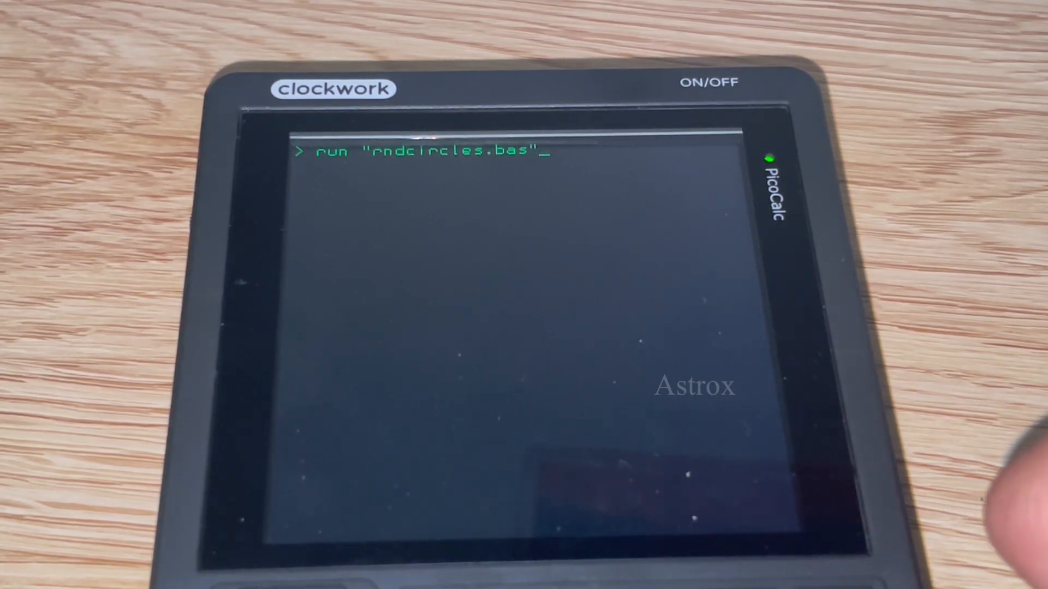
pyautogui.press('enter')
pyautogui.write('me')
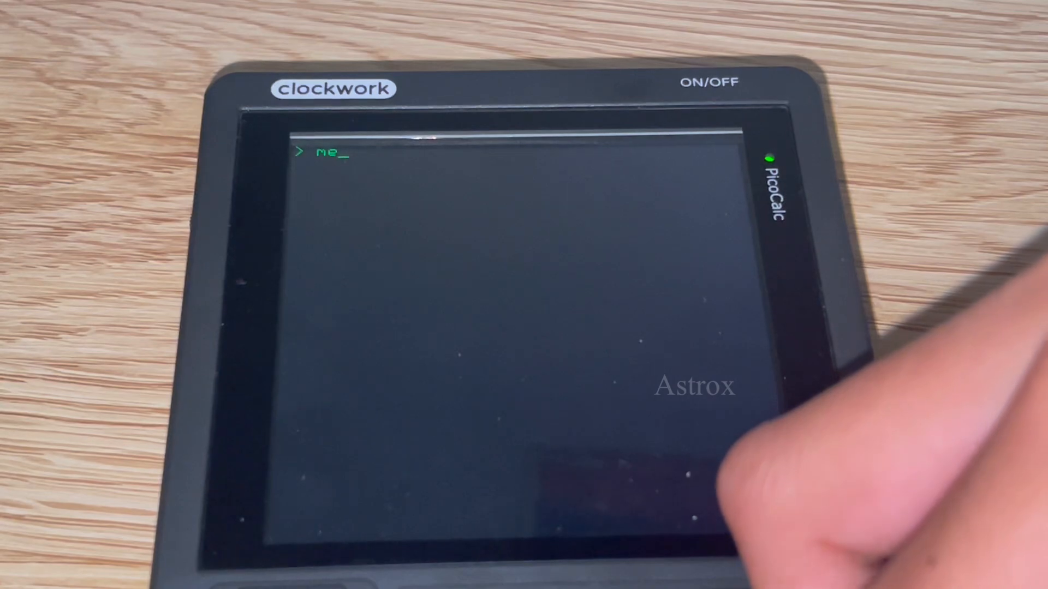
# - Show the memory report (127K program space, 155K RAM free), then power off the PicoCalc
pyautogui.write('mory')
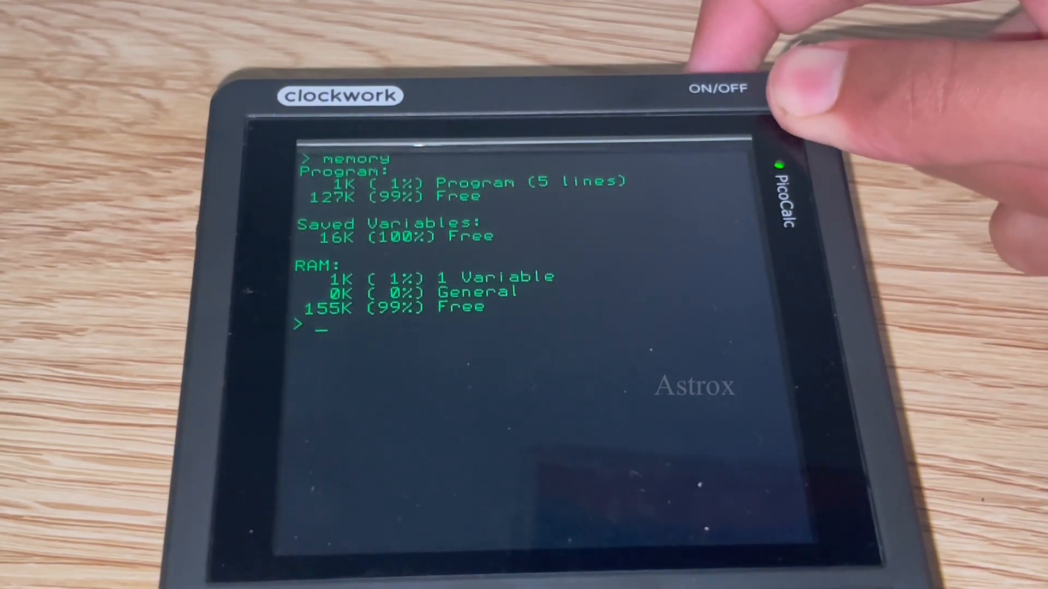
pyautogui.click(715, 89)
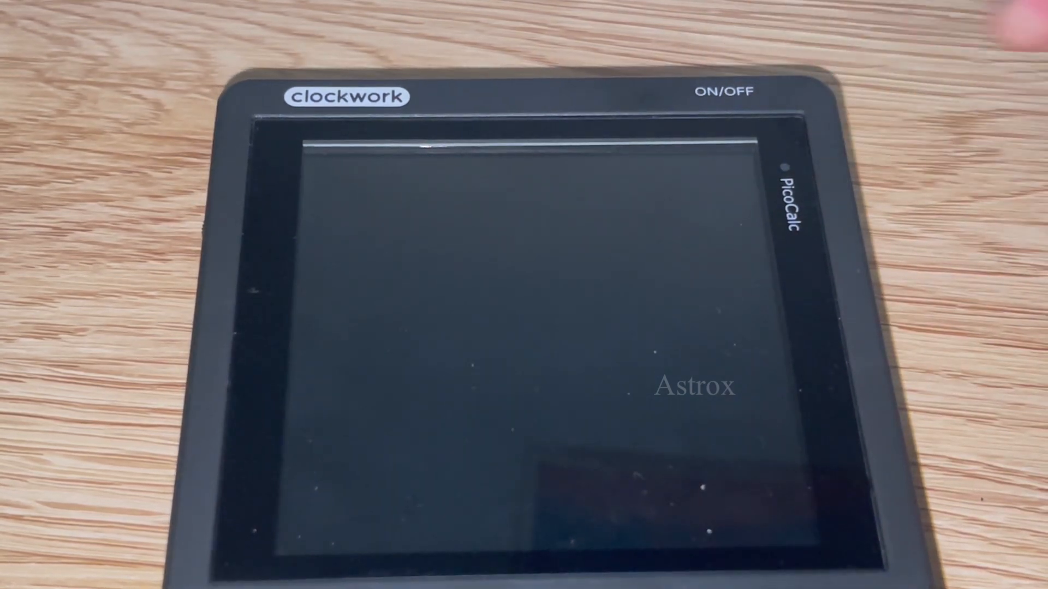